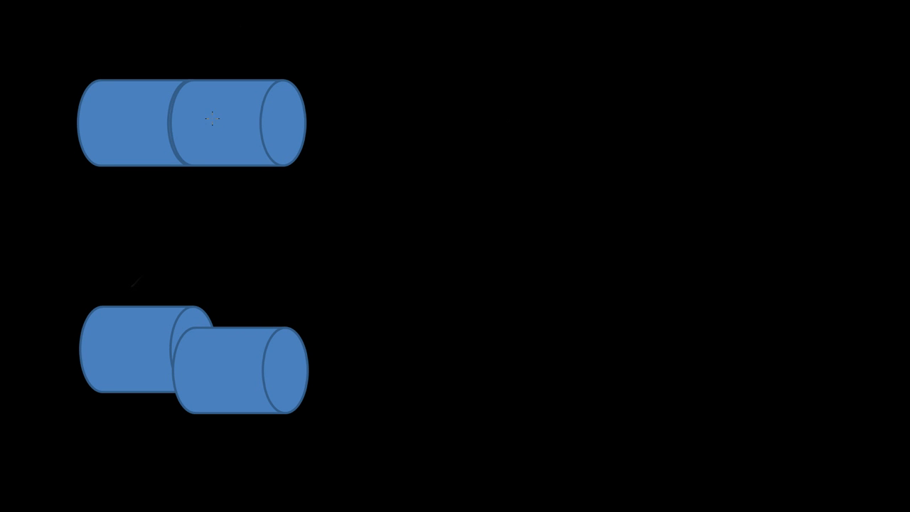
pyautogui.moveTo(478, 77)
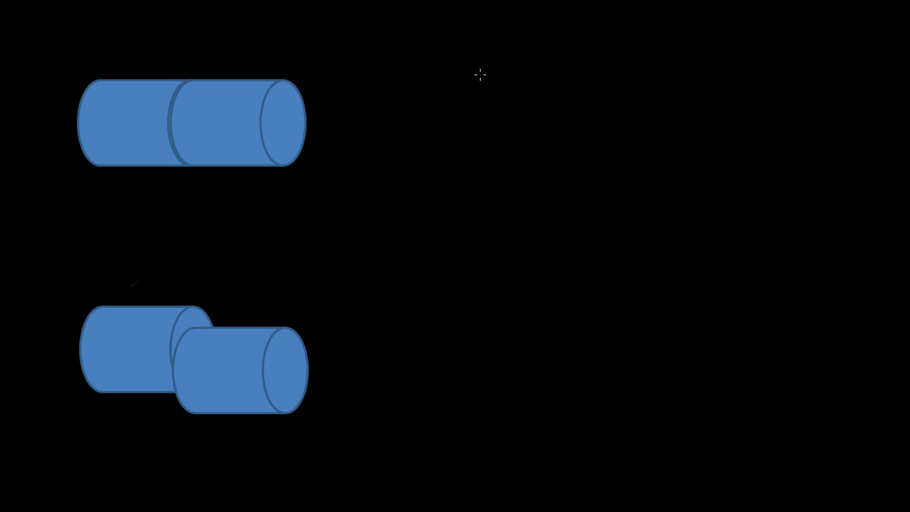
pyautogui.moveTo(462, 39)
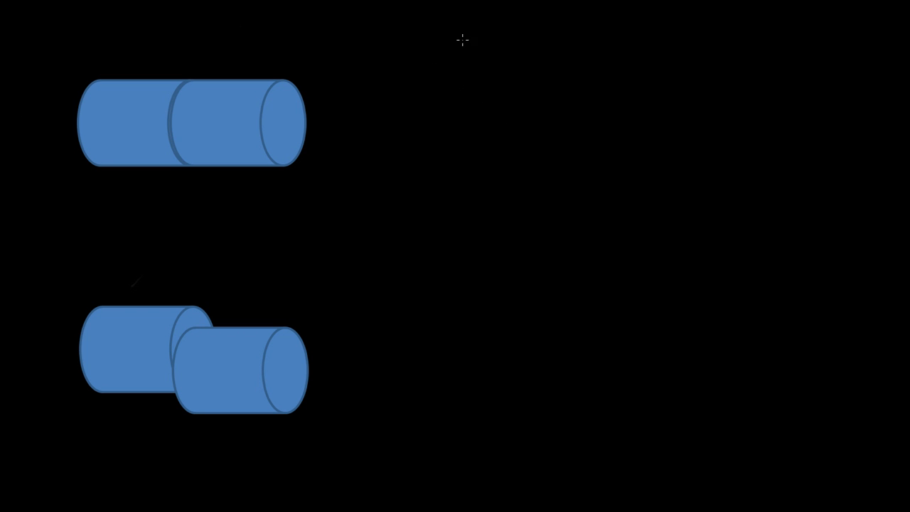
# Step: Handwrite 'Shear' above the cylinders and draw the opposing orange force arrows at the cut
pyautogui.write('She')
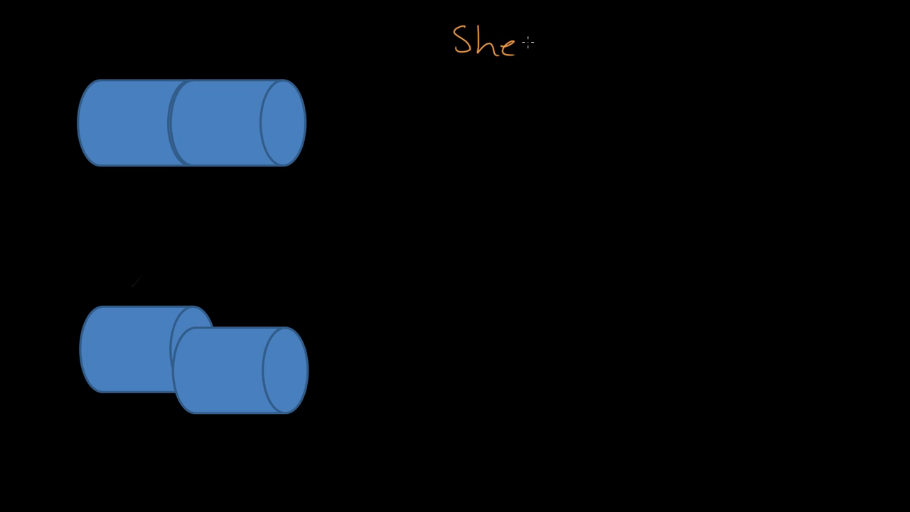
pyautogui.write('ar')
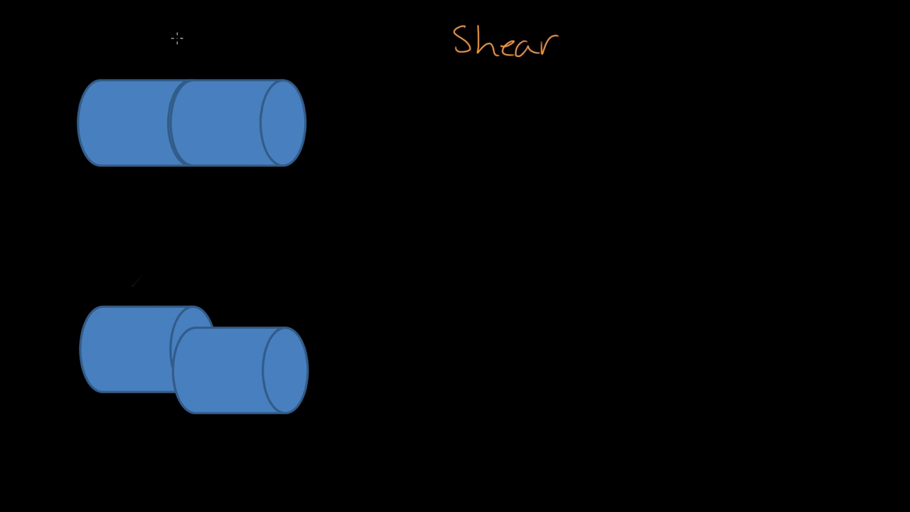
pyautogui.moveTo(148, 165); pyautogui.dragTo(148, 219)
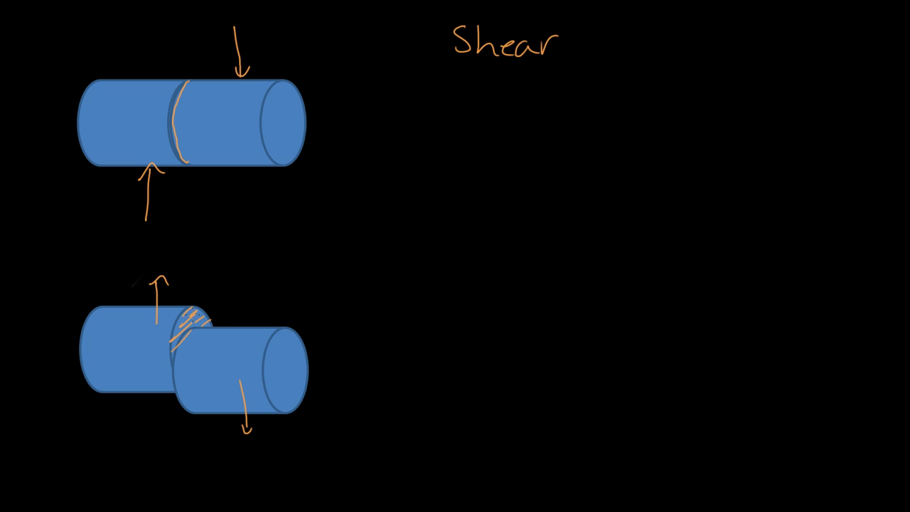
pyautogui.moveTo(421, 340)
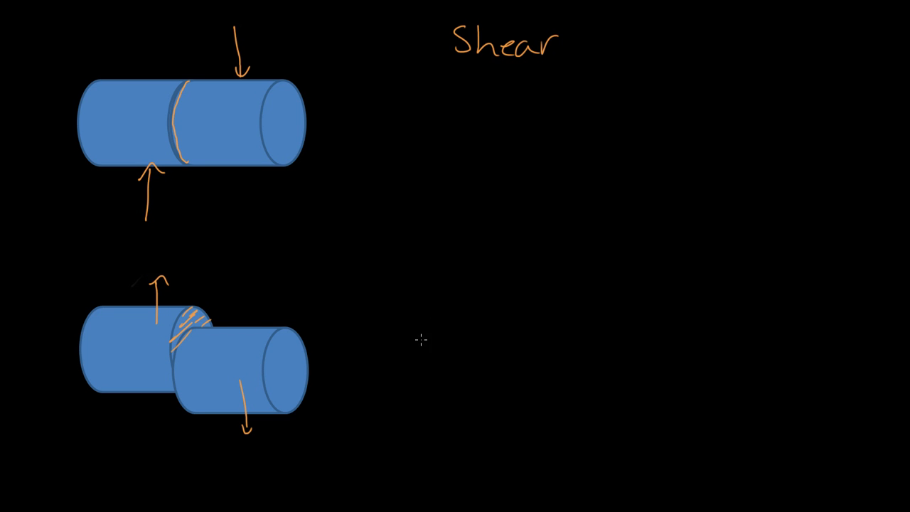
# Step: Write 'Shear' again beside the lower sheared cylinder after adding the bent cylinder
pyautogui.write('Sh')
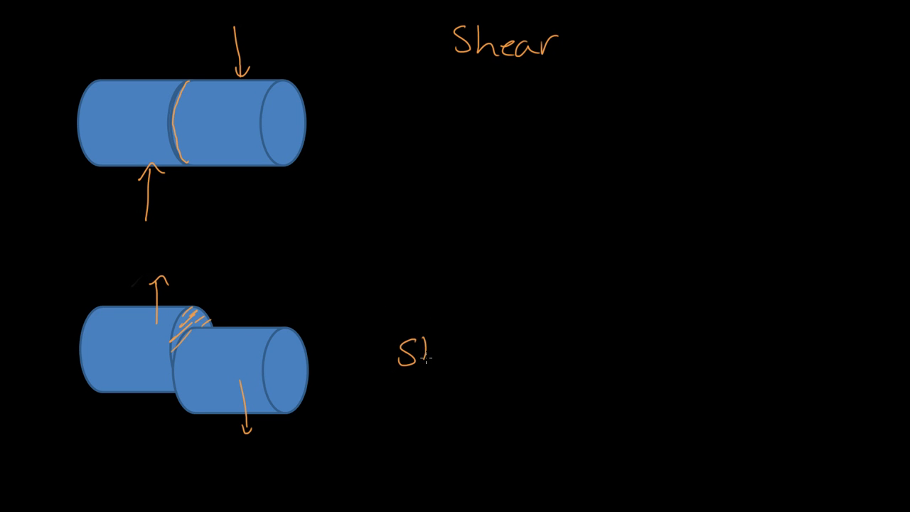
pyautogui.write('Shear')
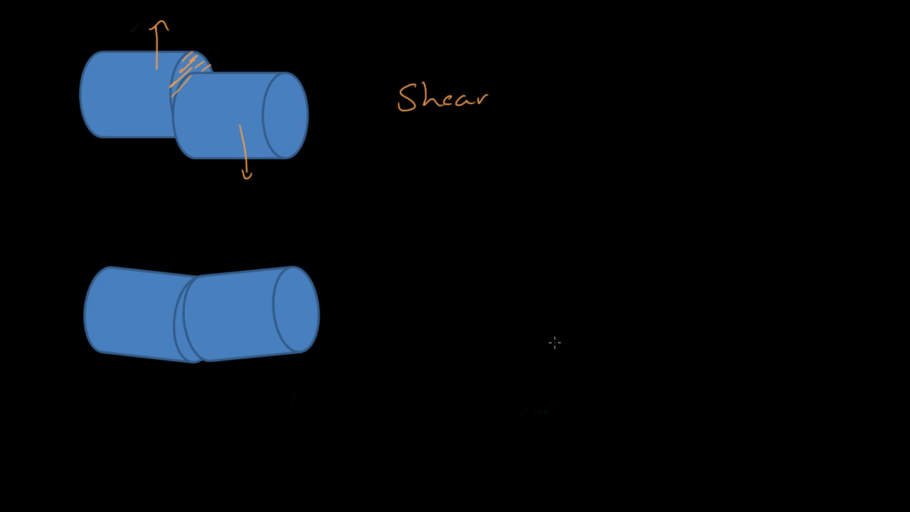
pyautogui.moveTo(509, 240)
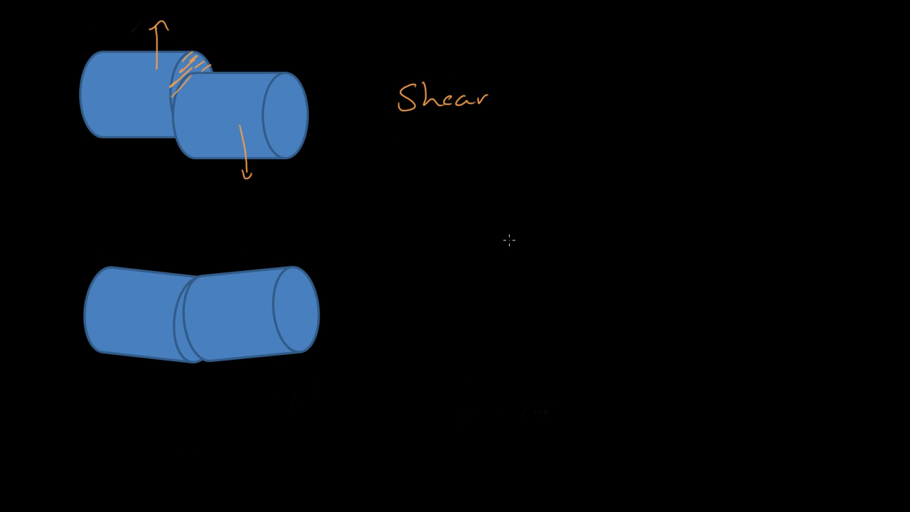
# Step: Handwrite 'Bending' beside the bent cylinder with curved moment arrows marked m
pyautogui.write('Be')
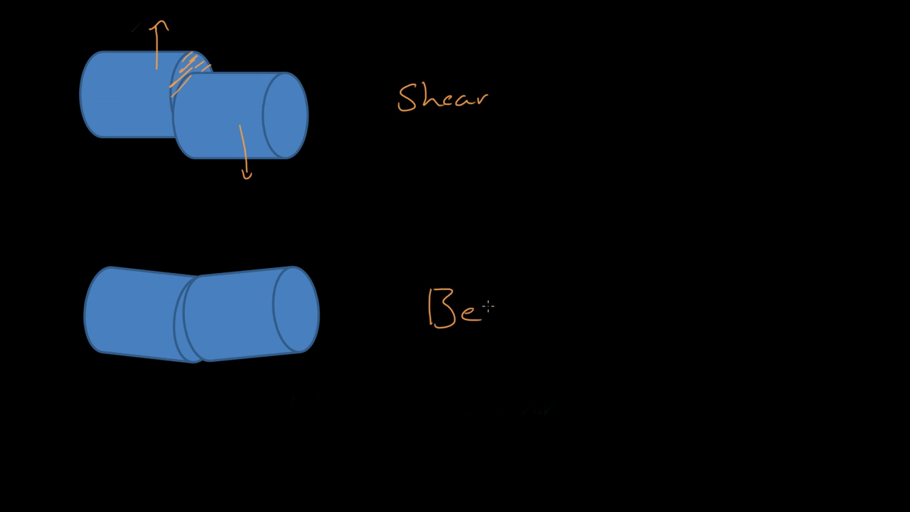
pyautogui.write('ndin')
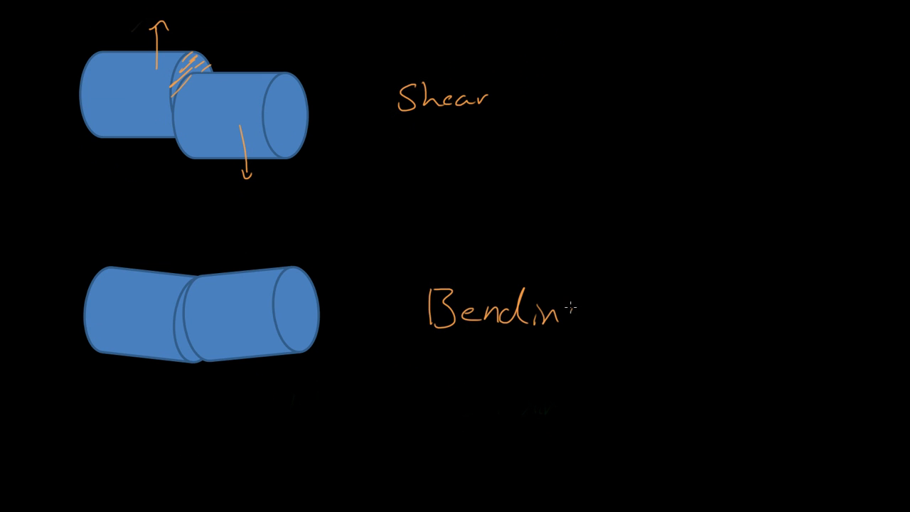
pyautogui.write('g')
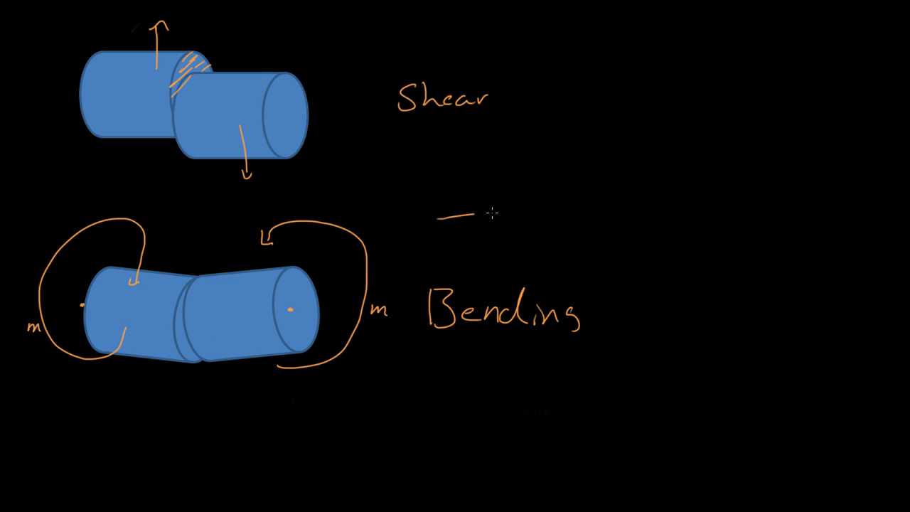
# Step: Draw a straight beam line above Bending and a sagging beam with a stick figure below
pyautogui.moveTo(470, 212); pyautogui.dragTo(768, 207)
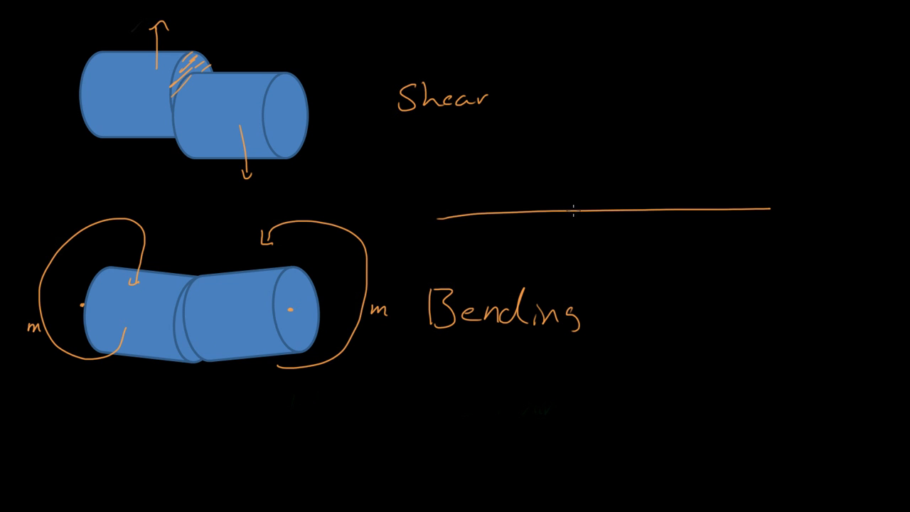
pyautogui.moveTo(429, 410); pyautogui.dragTo(768, 402)
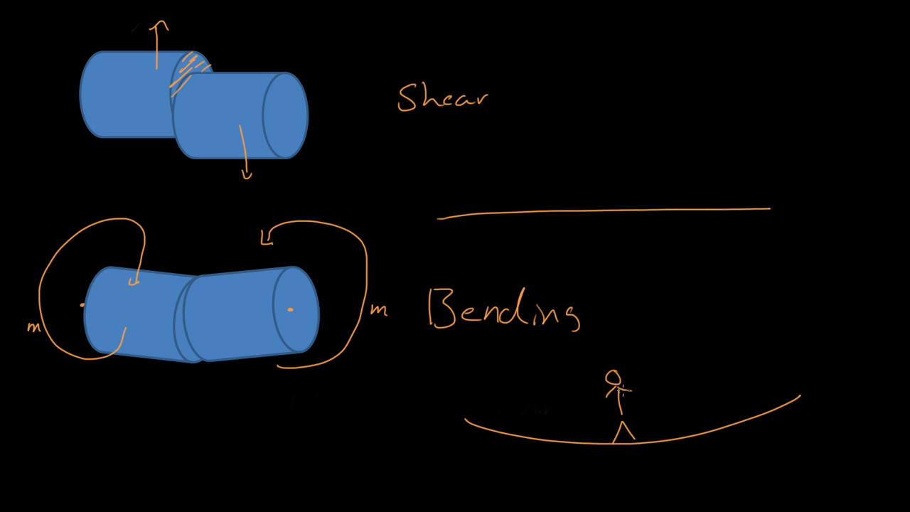
pyautogui.moveTo(566, 416)
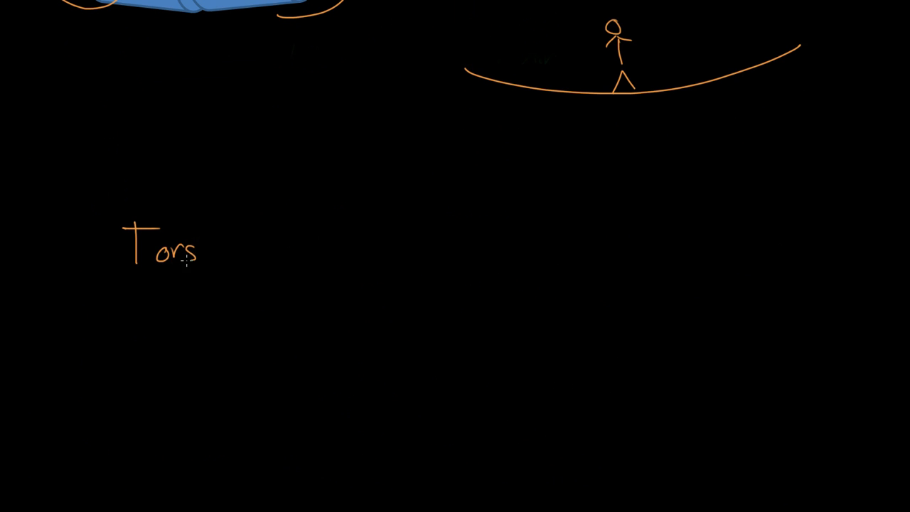
# Step: Handwrite the heading 'Torsion' beneath the loaded beam sketch
pyautogui.write('ion')
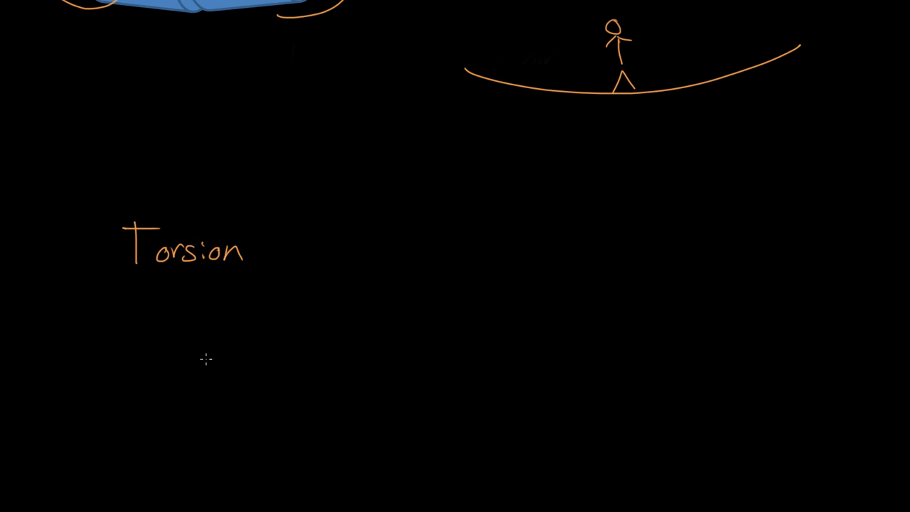
pyautogui.moveTo(347, 324)
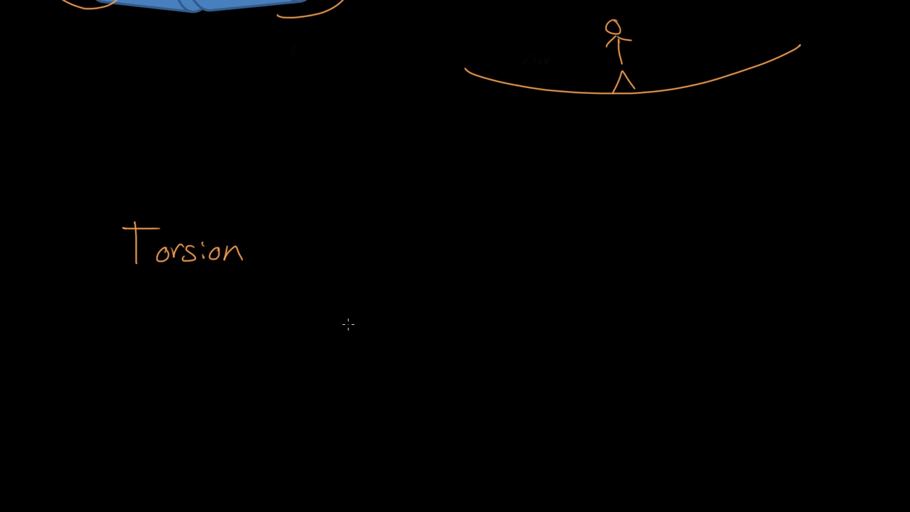
pyautogui.moveTo(469, 310)
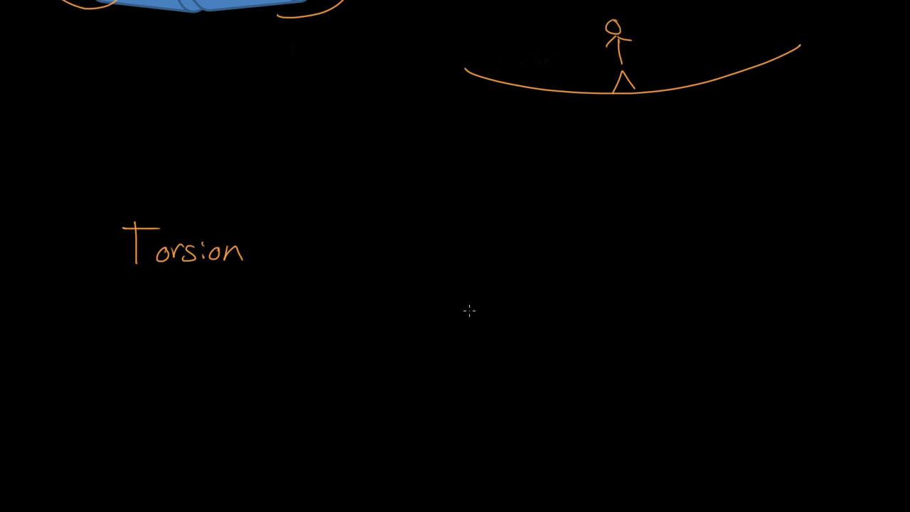
pyautogui.scroll(-3)
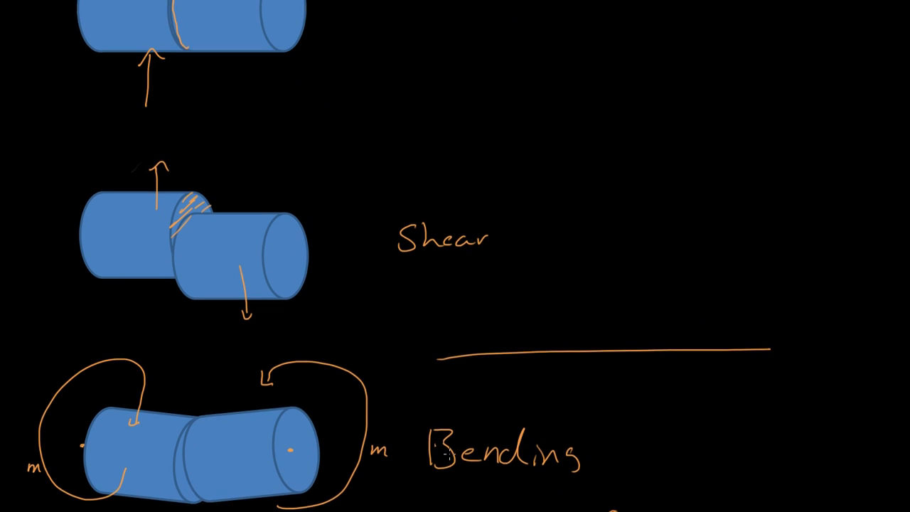
# Step: Draw circular twisting arrows on both end faces of the top cylinder
pyautogui.scroll(-3)
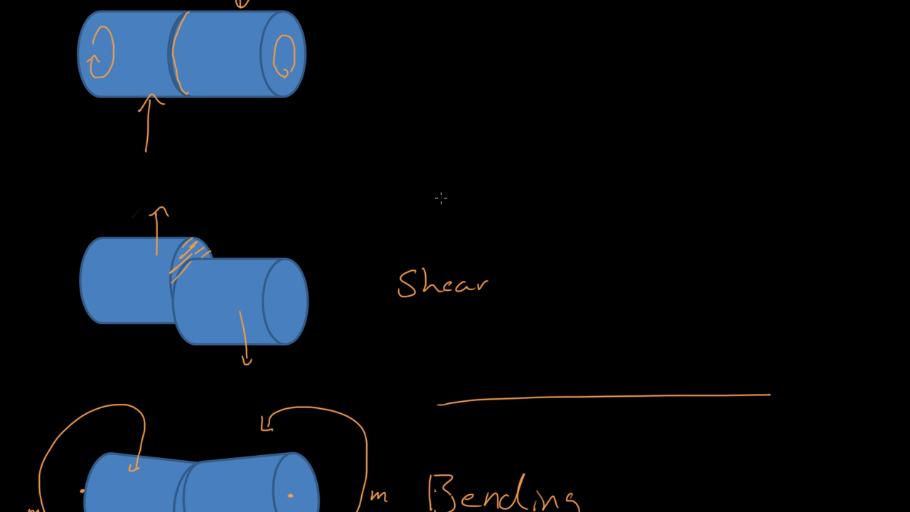
pyautogui.moveTo(452, 98)
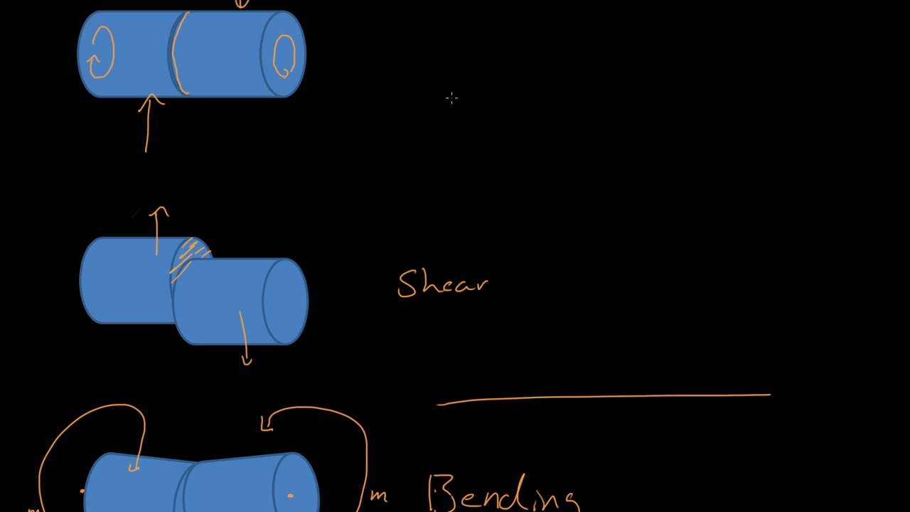
# Step: Sketch a long square bar in perspective beside the cylinder: two long edges and both ends
pyautogui.moveTo(450, 96); pyautogui.dragTo(666, 106)
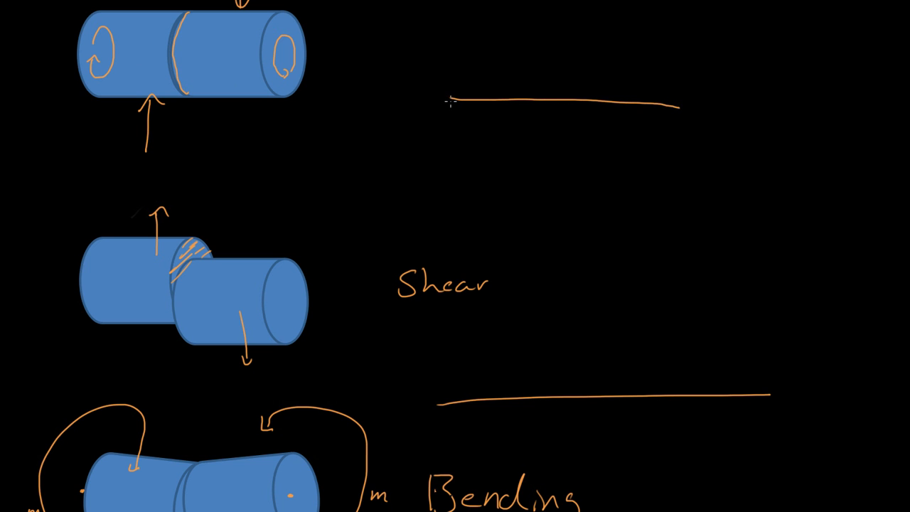
pyautogui.moveTo(452, 105); pyautogui.dragTo(667, 130)
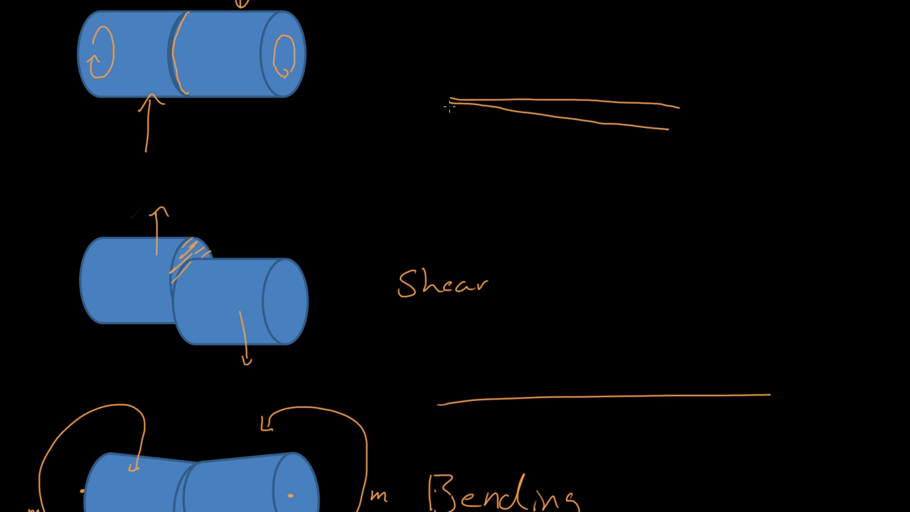
pyautogui.moveTo(448, 105); pyautogui.dragTo(594, 141)
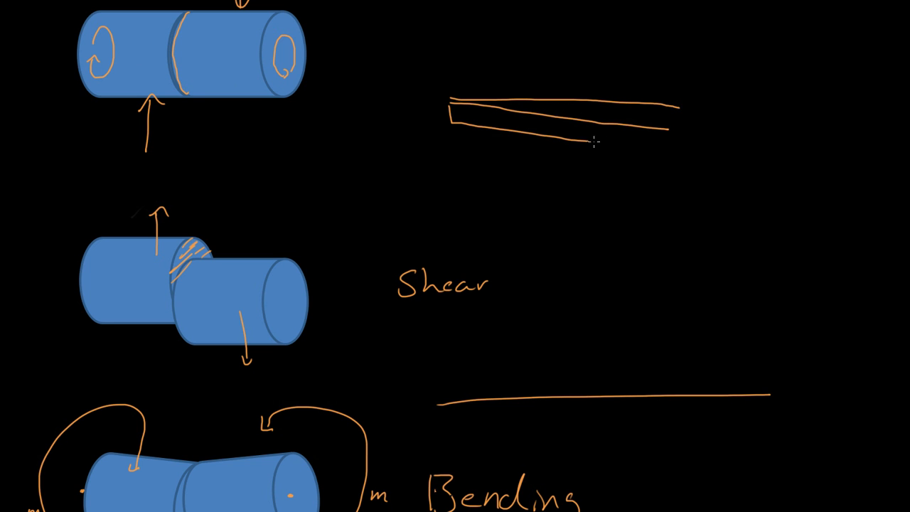
pyautogui.moveTo(594, 142); pyautogui.dragTo(685, 126)
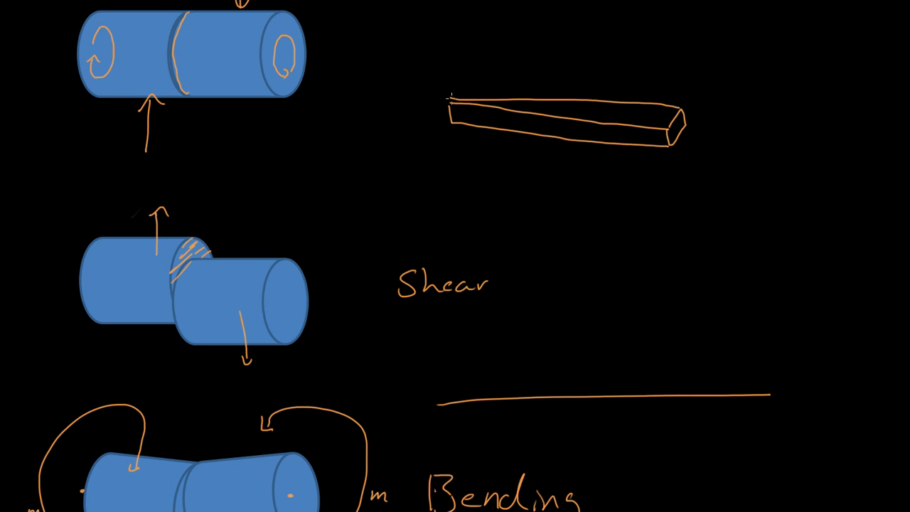
pyautogui.moveTo(430, 97)
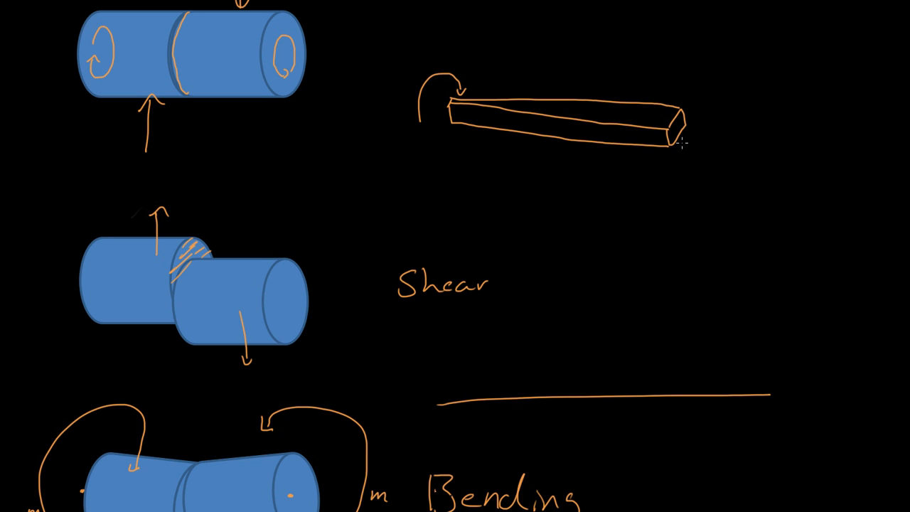
pyautogui.moveTo(669, 156)
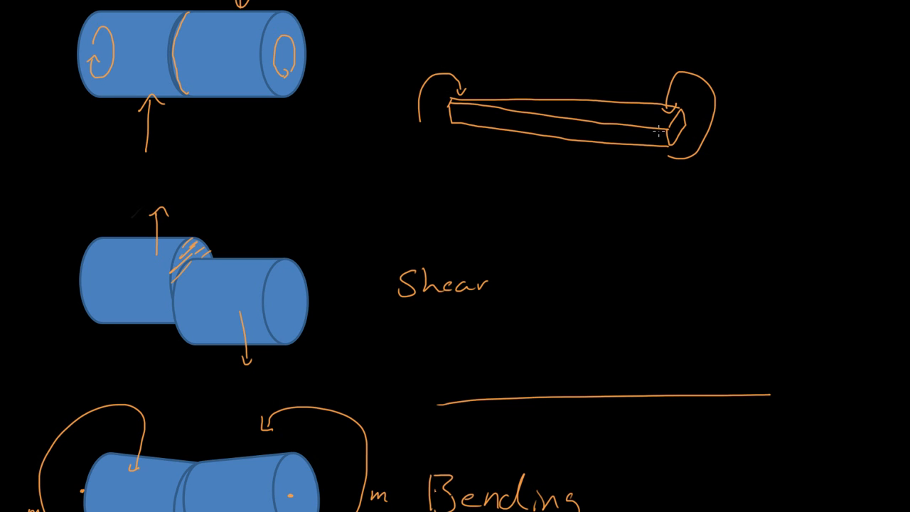
pyautogui.moveTo(638, 137)
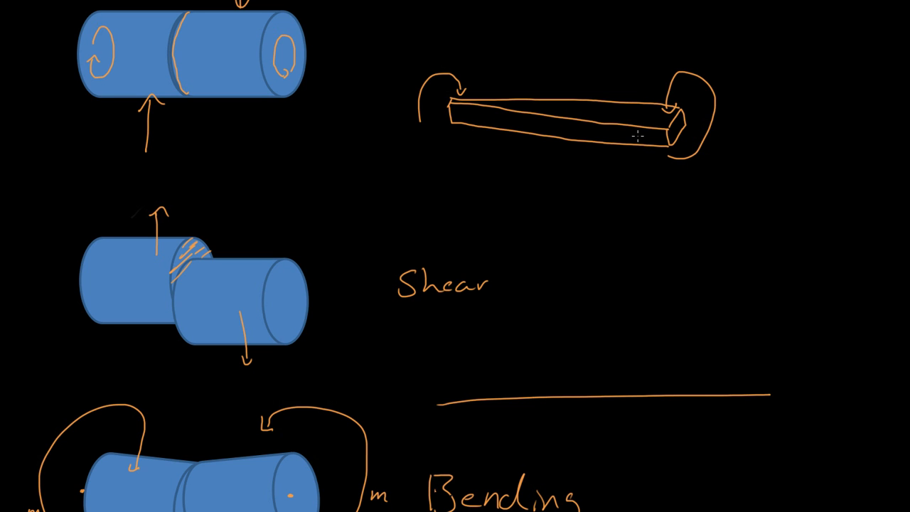